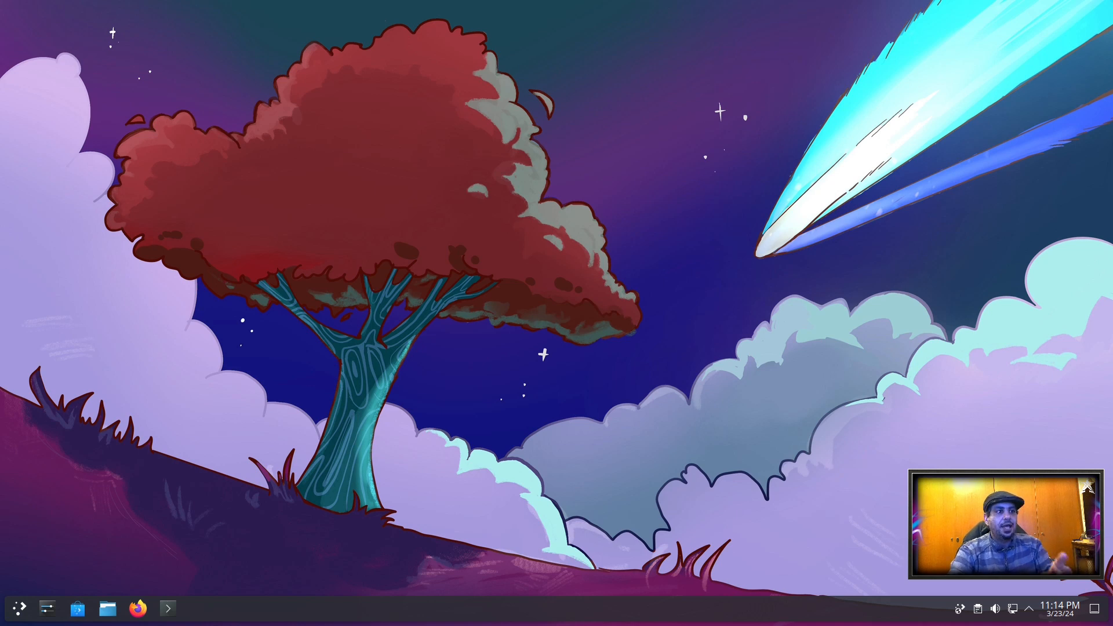
- Search the launcher for 'xero' to start the XeroLinux CLI toolkit in Konsole
{"action": "left_click", "coordinate": [18, 608]}
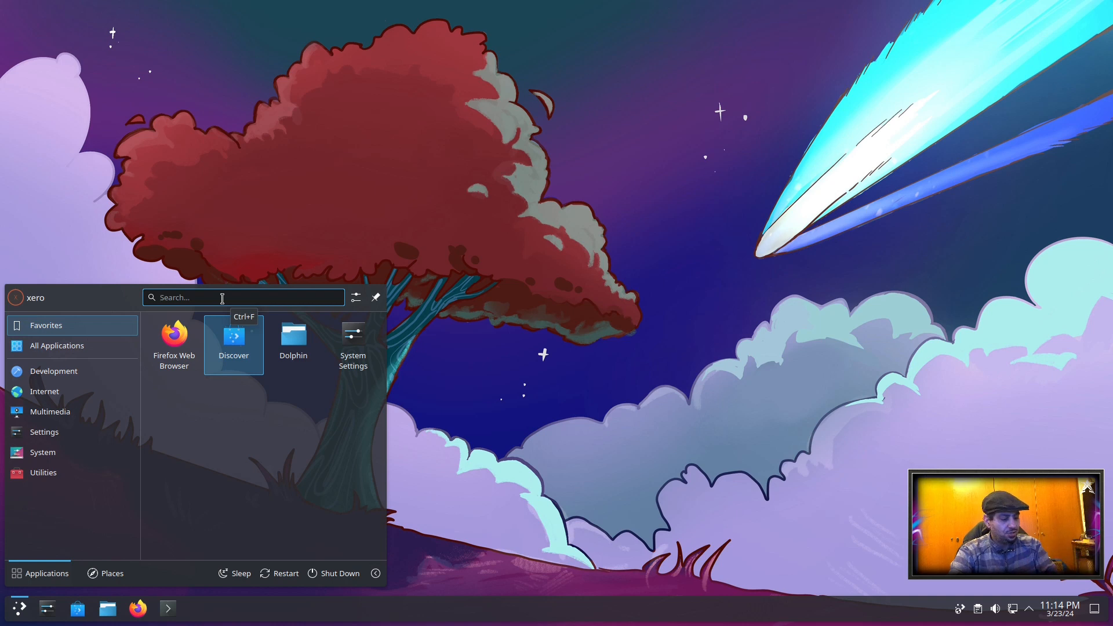
{"action": "type", "text": "xero"}
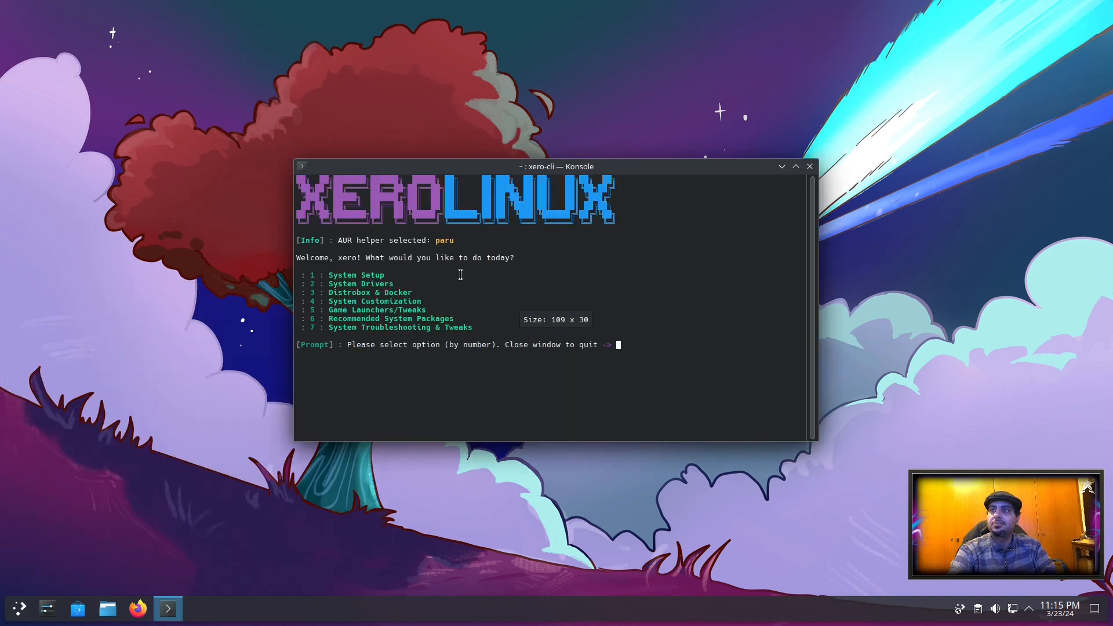
- Choose option 4, System Customization, and begin installing the XeroLinux KDE rice
{"action": "type", "text": "4"}
{"action": "type", "text": "k"}
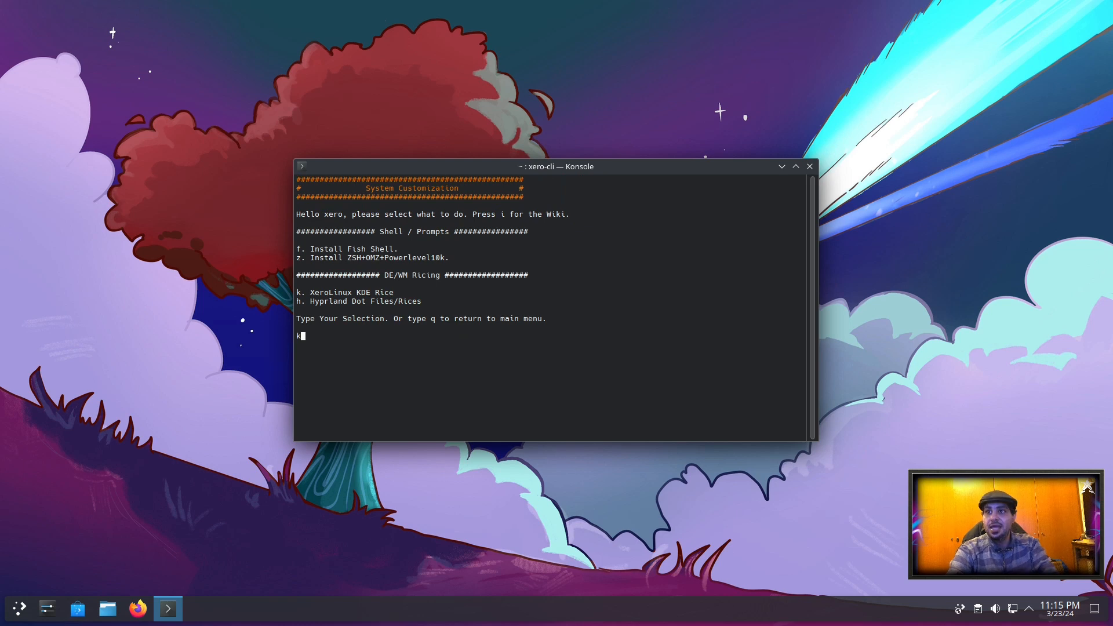
{"action": "key", "text": "Return"}
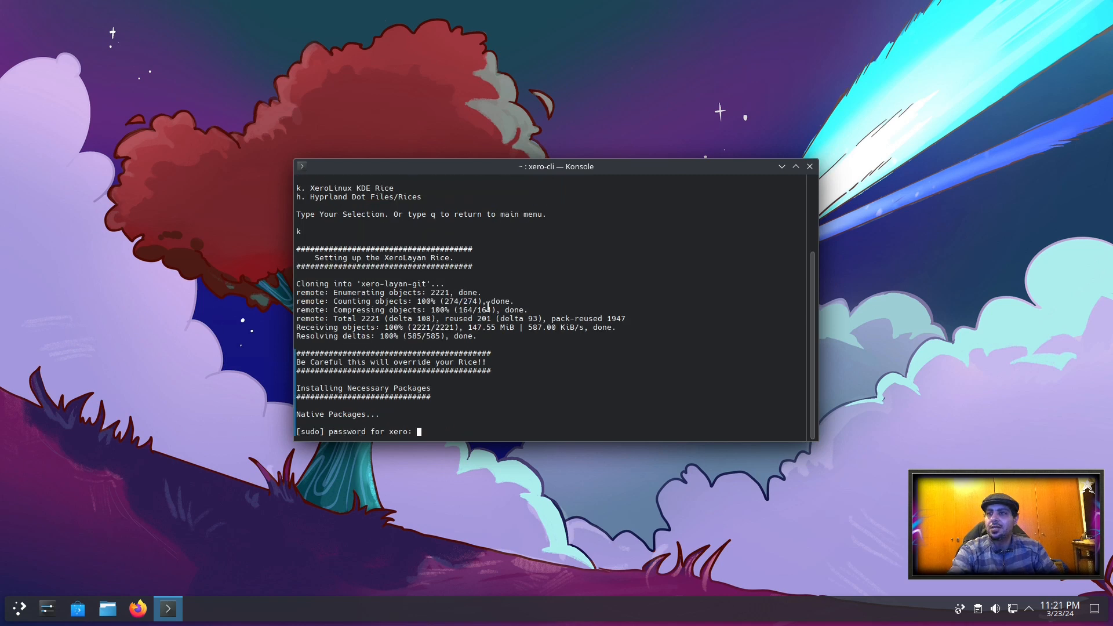
{"action": "mouse_move", "coordinate": [488, 425]}
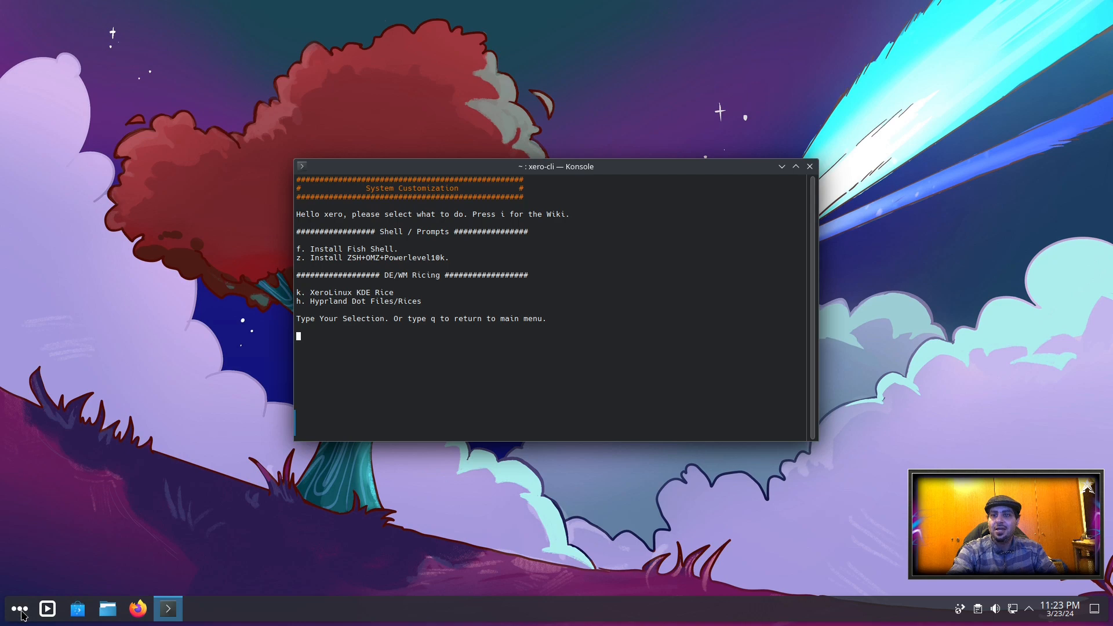
- Reload the session from the launcher so the XeroLayan rice takes effect
{"action": "left_click", "coordinate": [19, 609]}
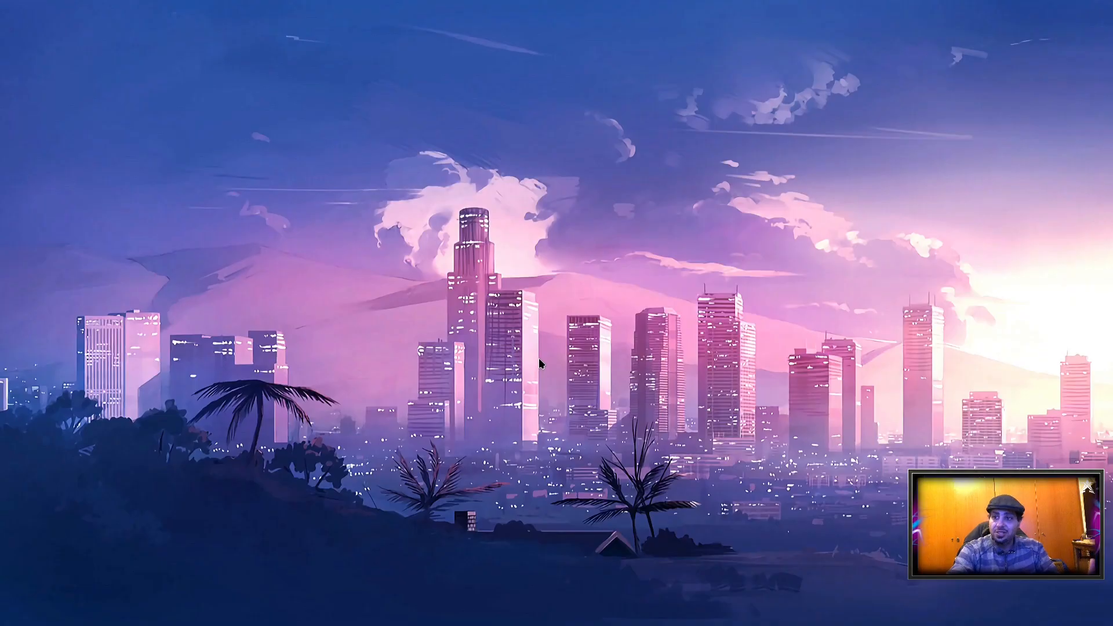
{"action": "mouse_move", "coordinate": [529, 424]}
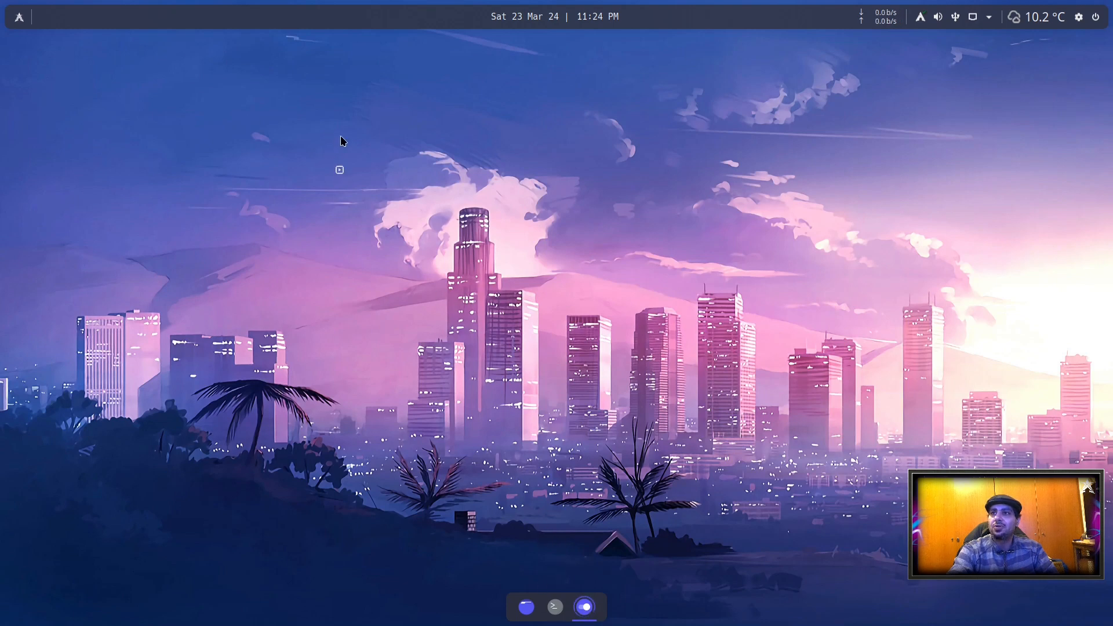
{"action": "left_click", "coordinate": [584, 606]}
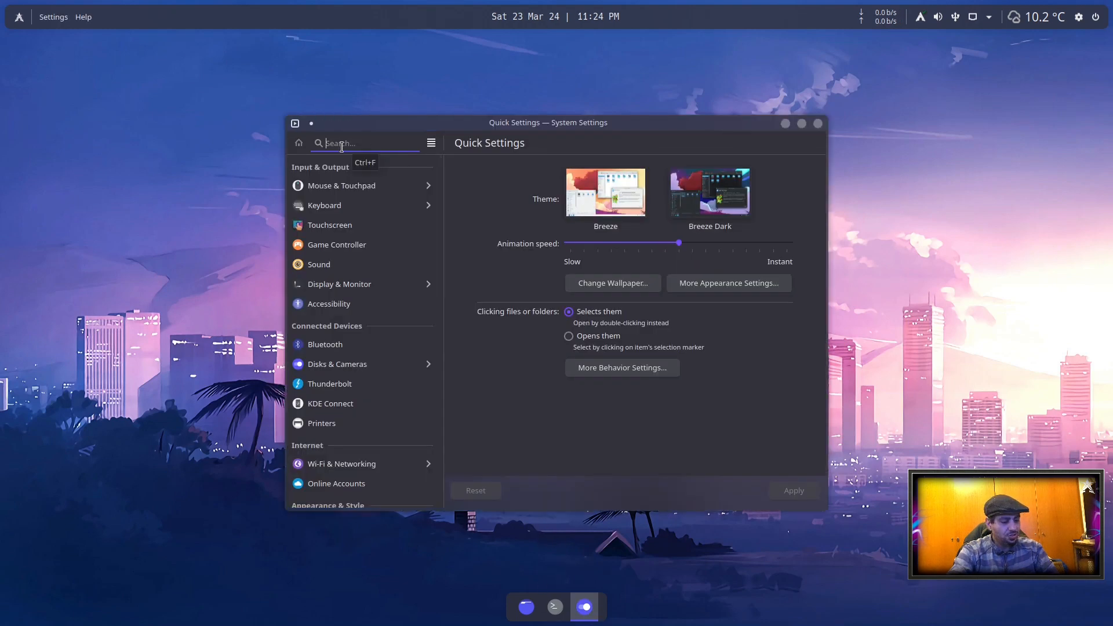
{"action": "type", "text": "sddm"}
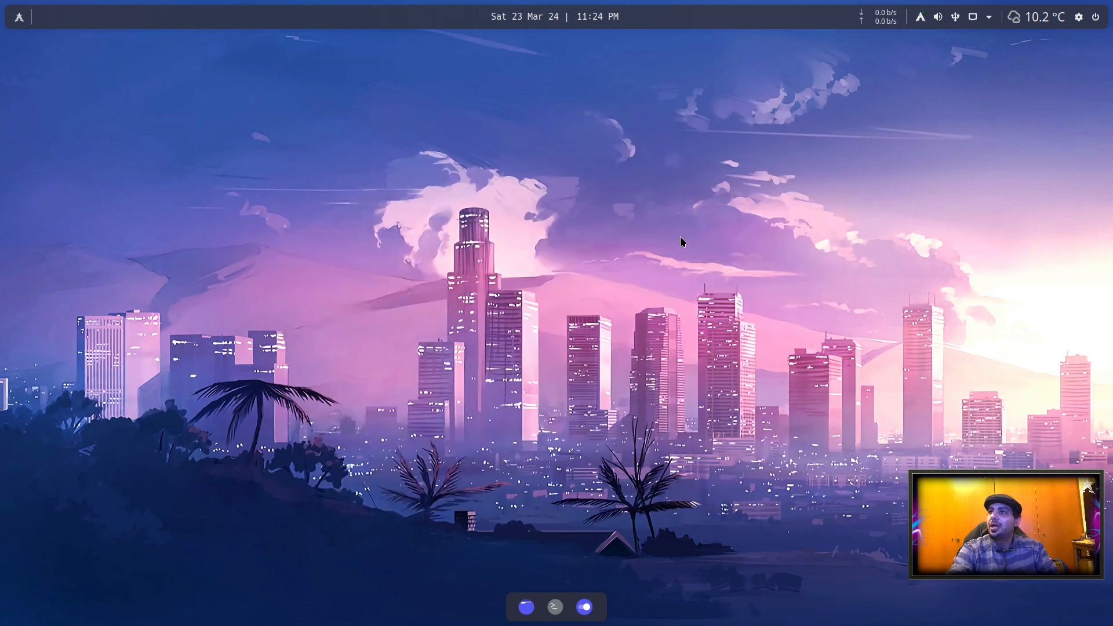
{"action": "mouse_move", "coordinate": [658, 201]}
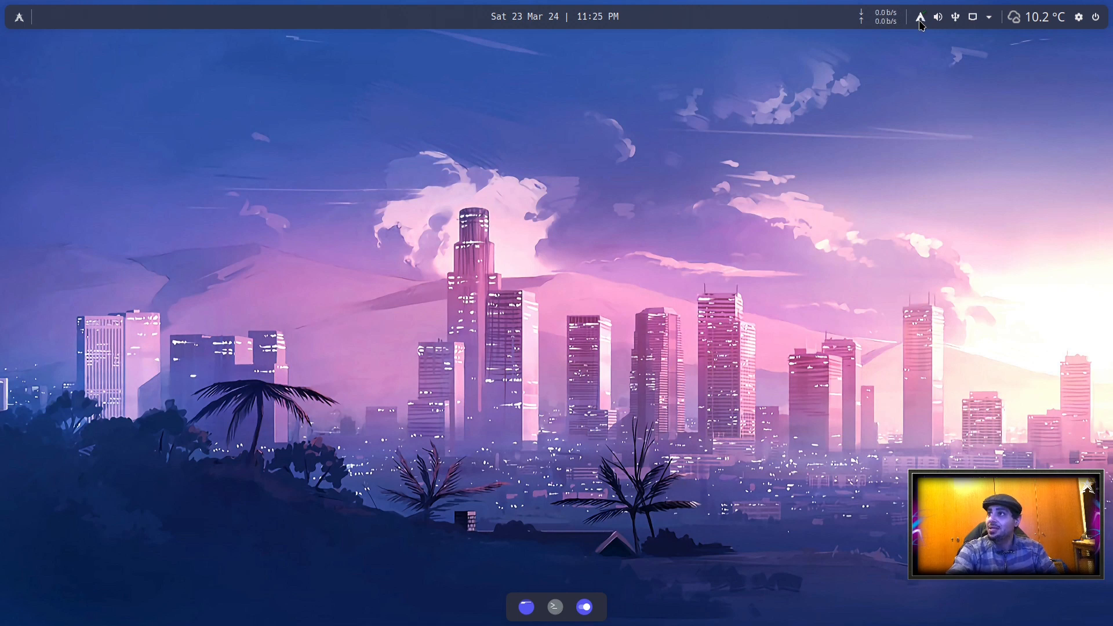
- In Apdatifier settings, enable update checks at startup and include AUR packages
{"action": "left_click", "coordinate": [919, 16]}
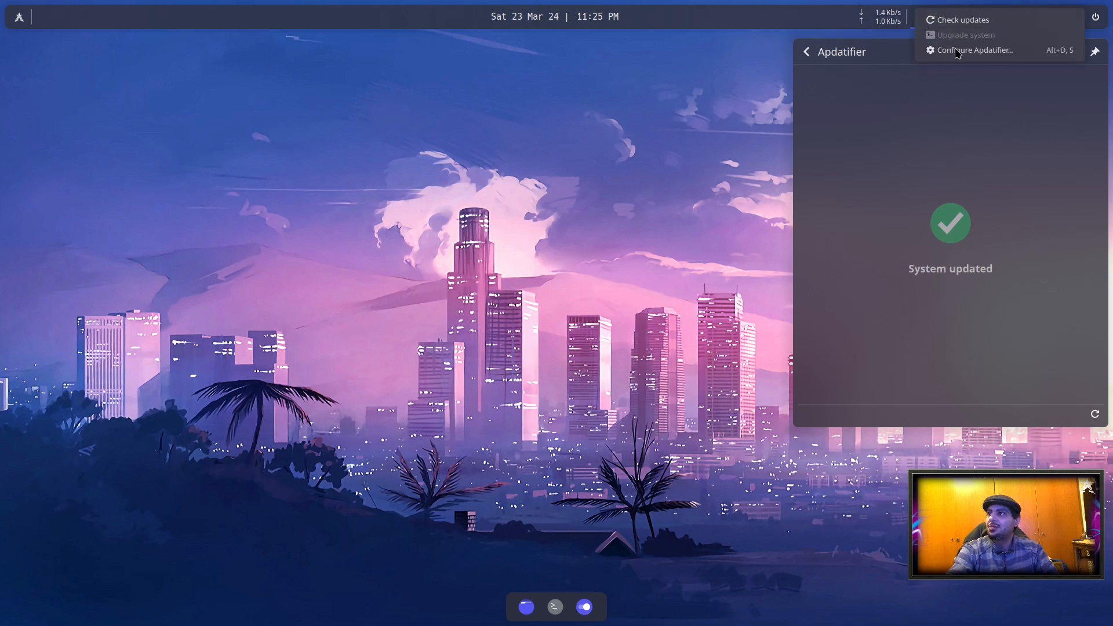
{"action": "left_click", "coordinate": [976, 49]}
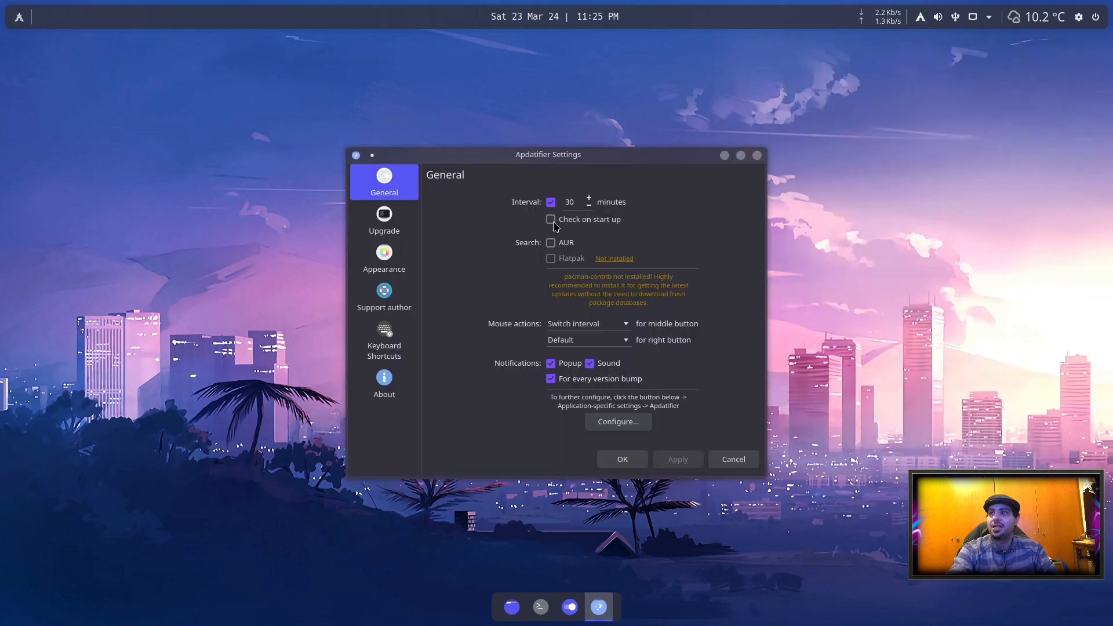
{"action": "left_click", "coordinate": [551, 219]}
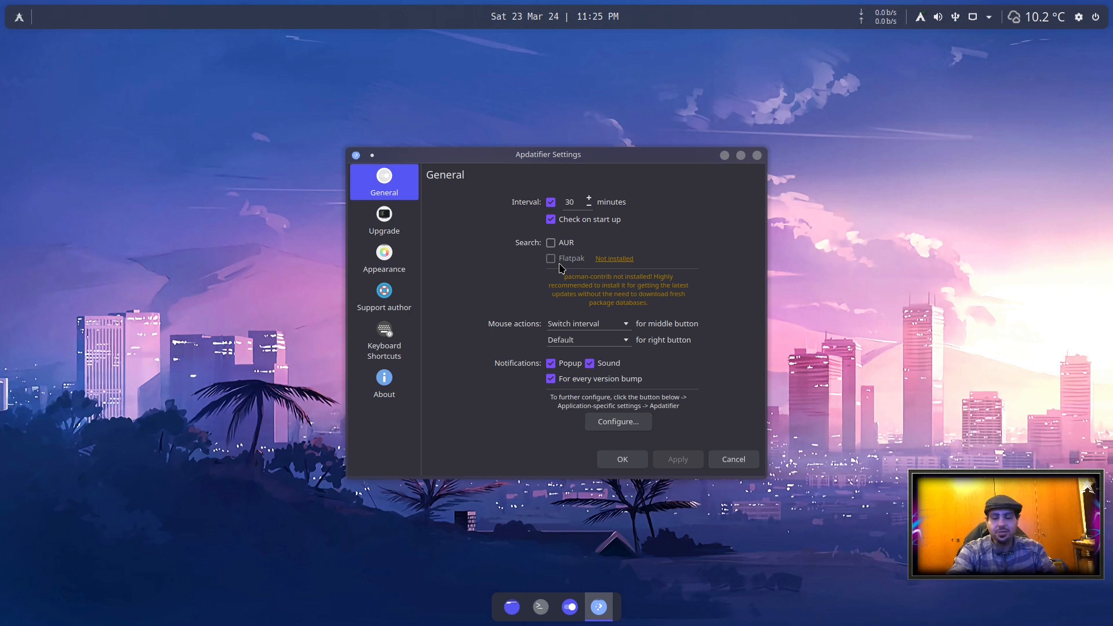
{"action": "left_click", "coordinate": [550, 243]}
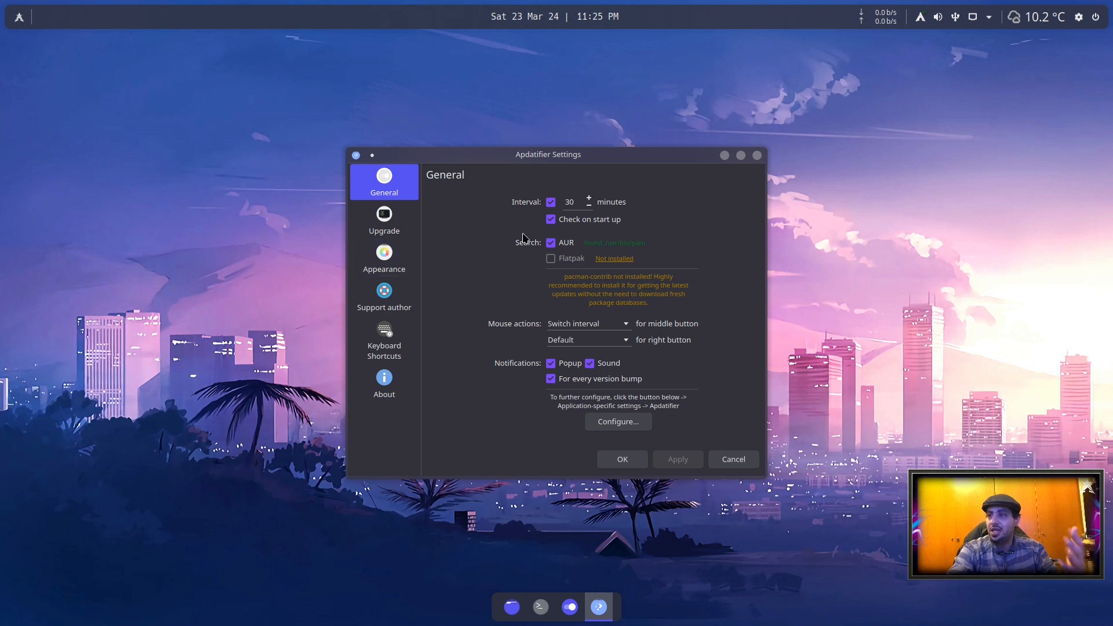
- Review the Upgrade and Appearance settings pages of Apdatifier
{"action": "left_click", "coordinate": [383, 220]}
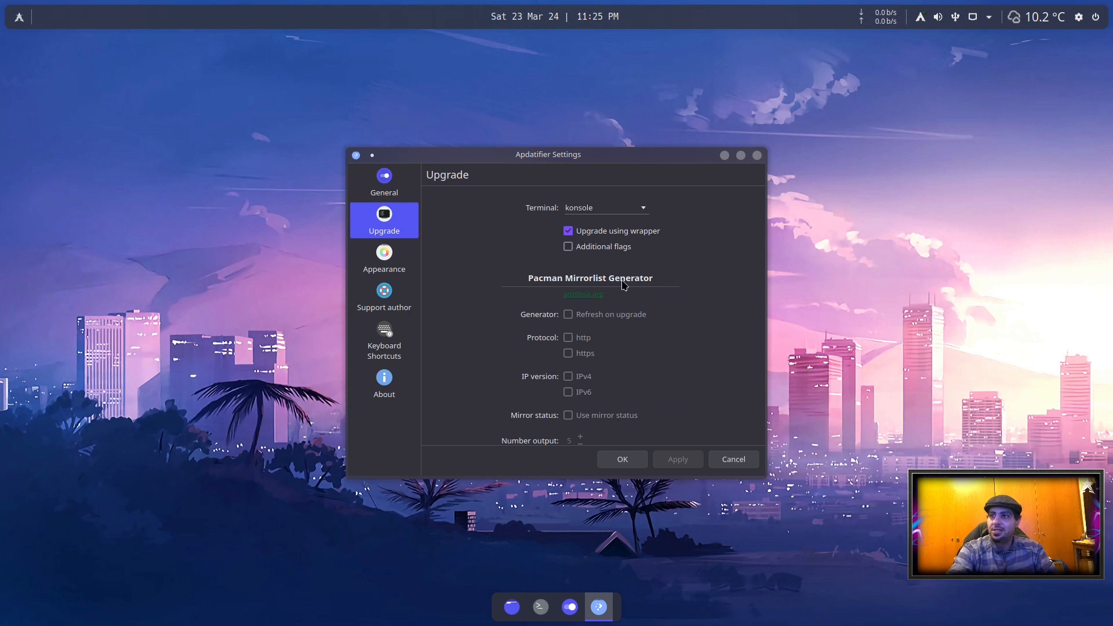
{"action": "mouse_move", "coordinate": [624, 244]}
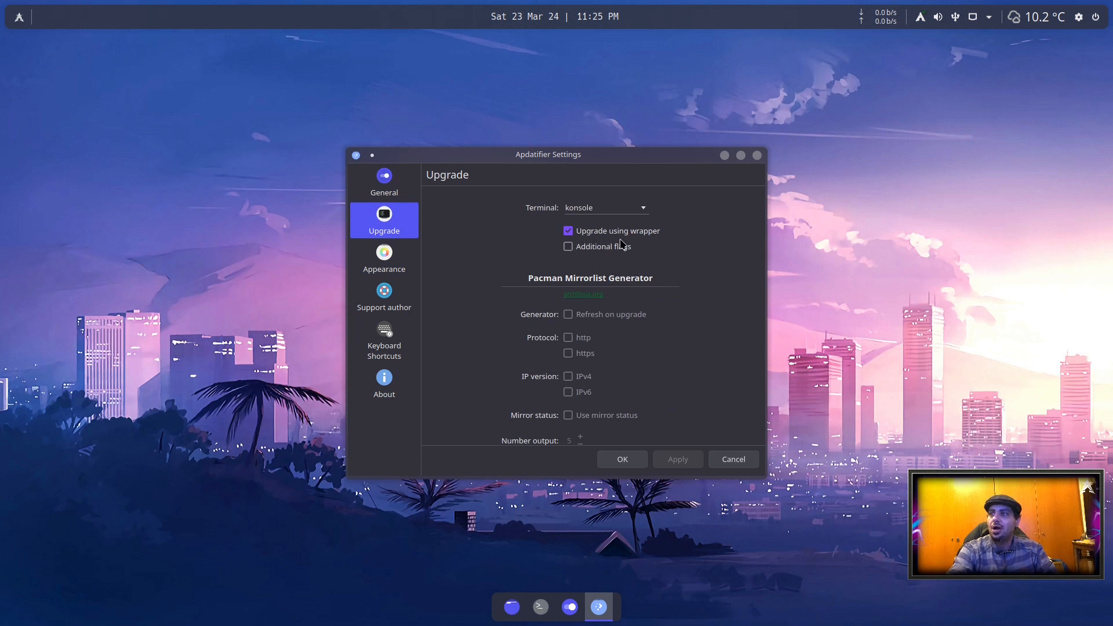
{"action": "mouse_move", "coordinate": [630, 243]}
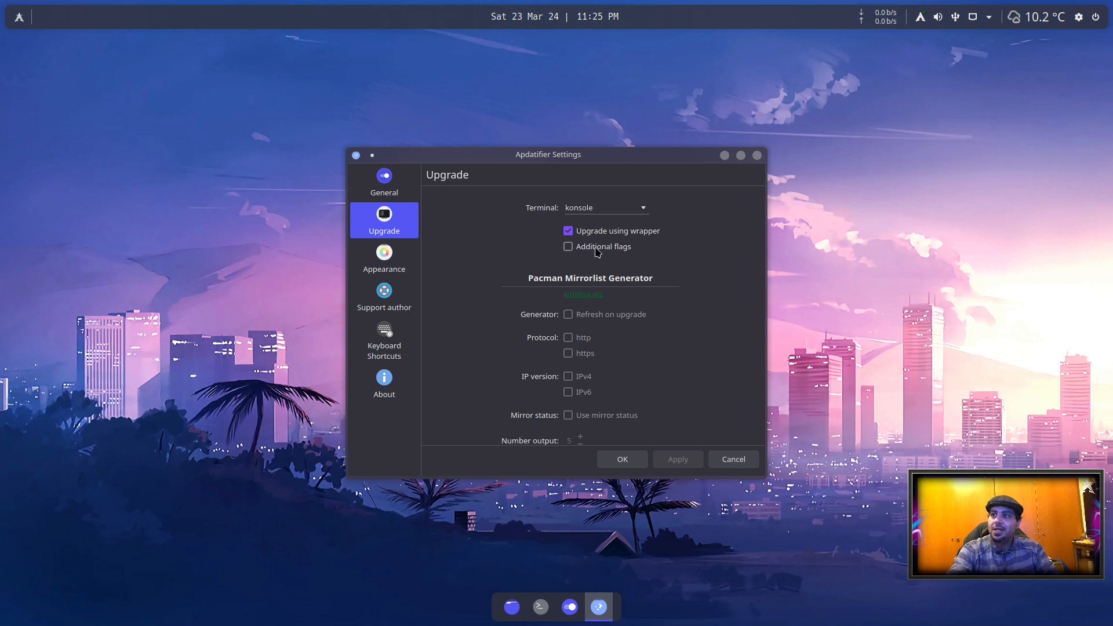
{"action": "mouse_move", "coordinate": [548, 358]}
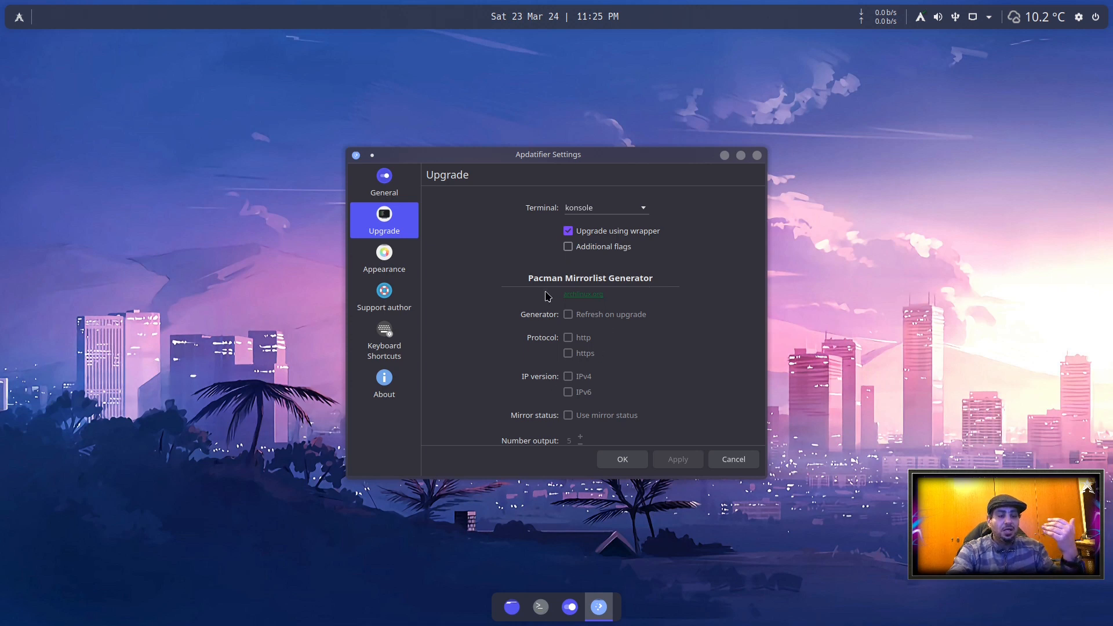
{"action": "mouse_move", "coordinate": [535, 362]}
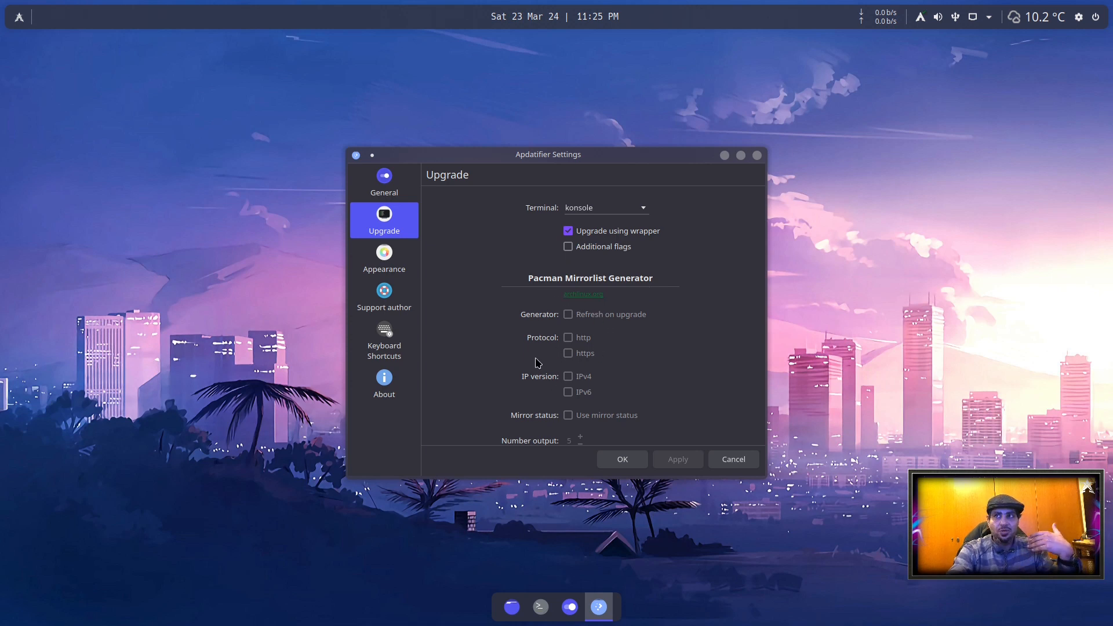
{"action": "mouse_move", "coordinate": [610, 360]}
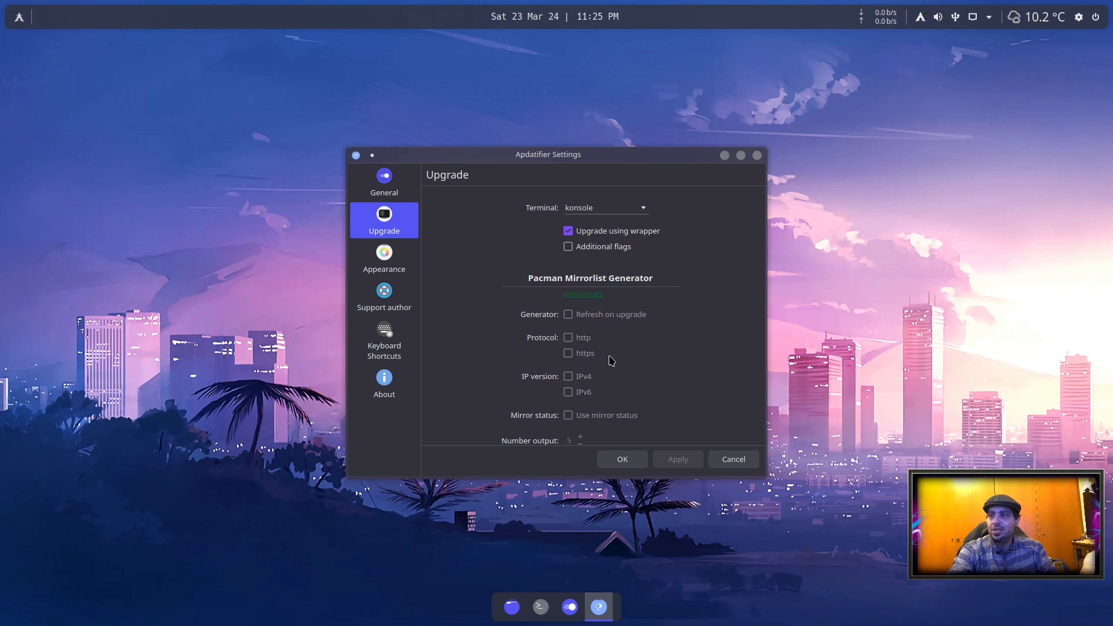
{"action": "mouse_move", "coordinate": [614, 372]}
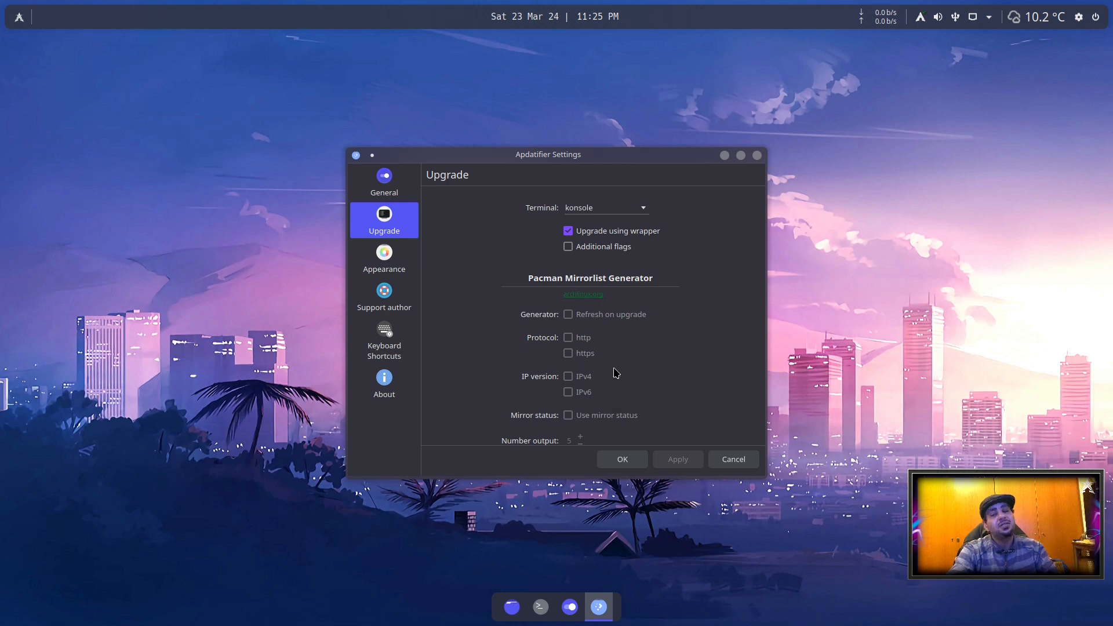
{"action": "mouse_move", "coordinate": [633, 384]}
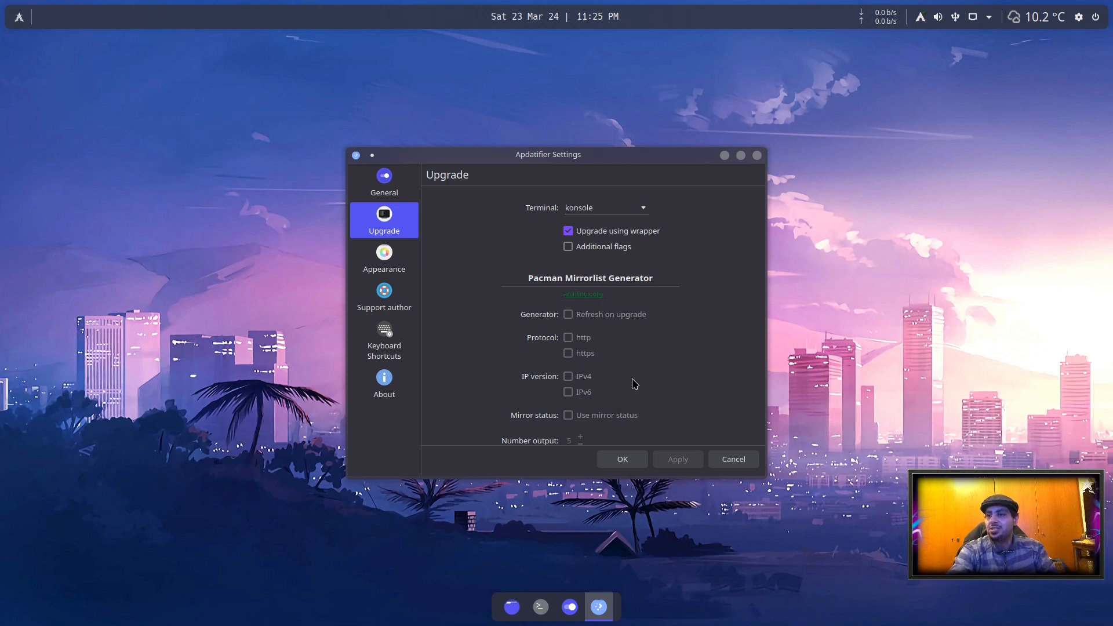
{"action": "left_click", "coordinate": [384, 257]}
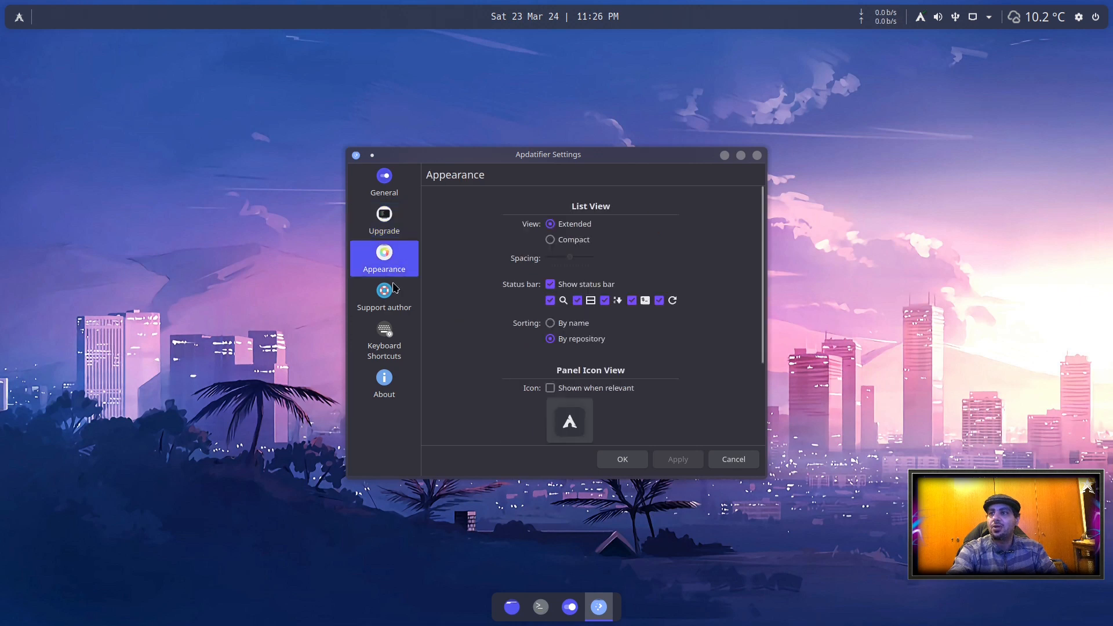
{"action": "mouse_move", "coordinate": [611, 368]}
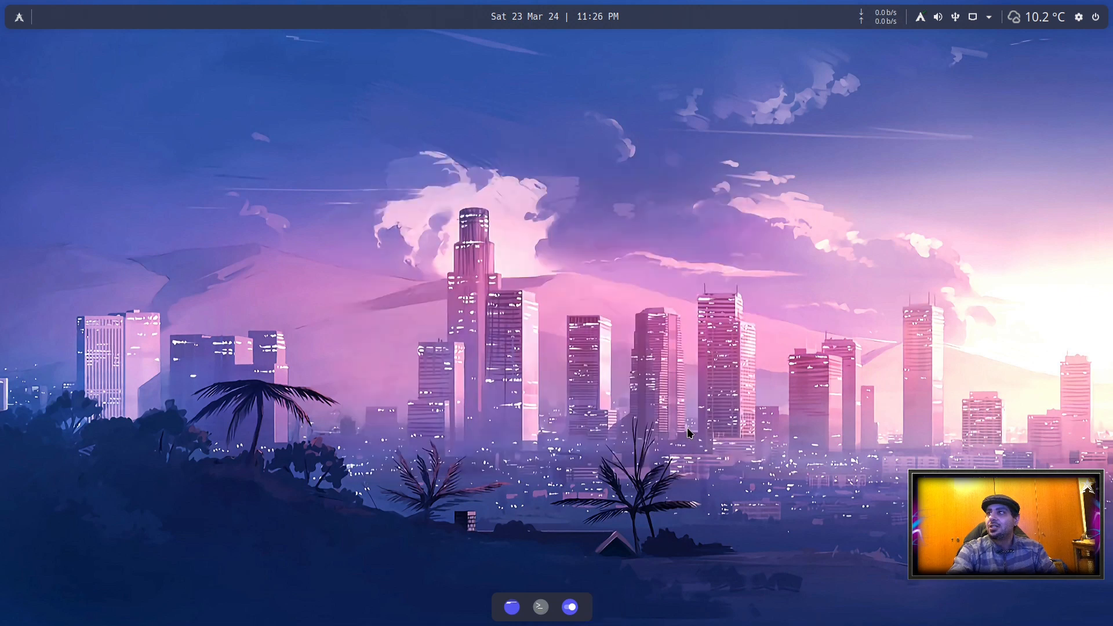
- Run Check updates from the tray and list the ten pending package upgrades
{"action": "left_click", "coordinate": [1013, 17]}
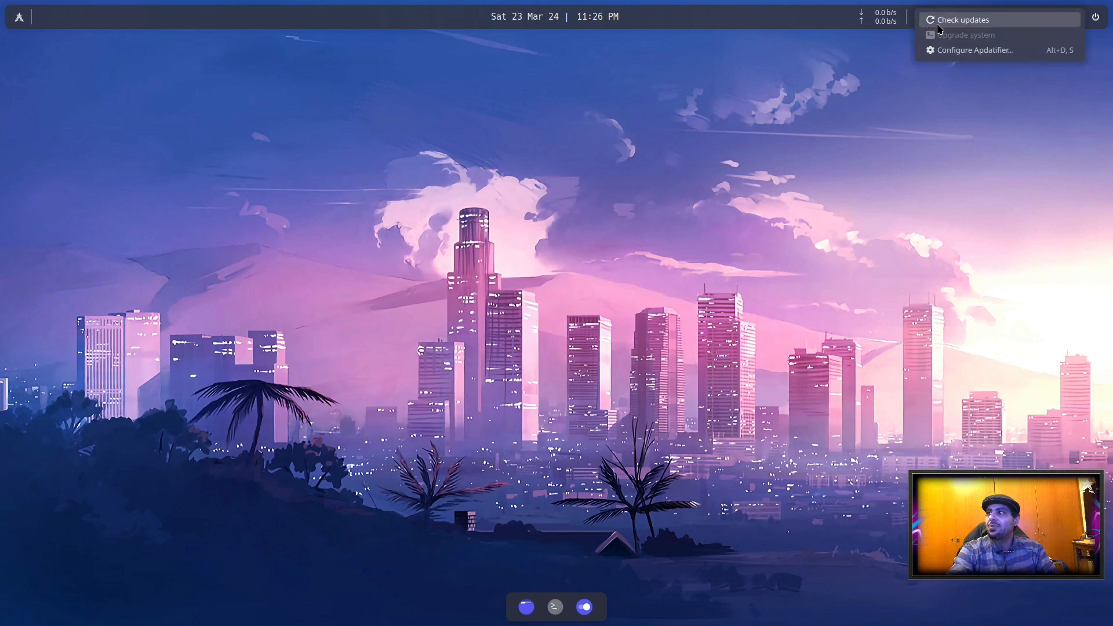
{"action": "left_click", "coordinate": [813, 21]}
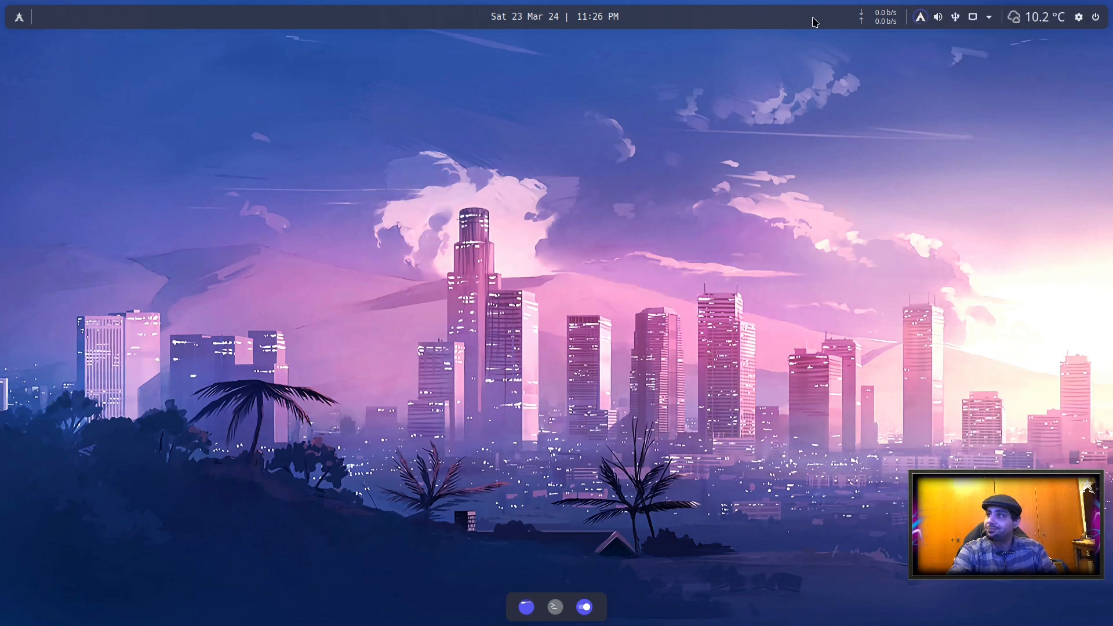
{"action": "left_click", "coordinate": [919, 16]}
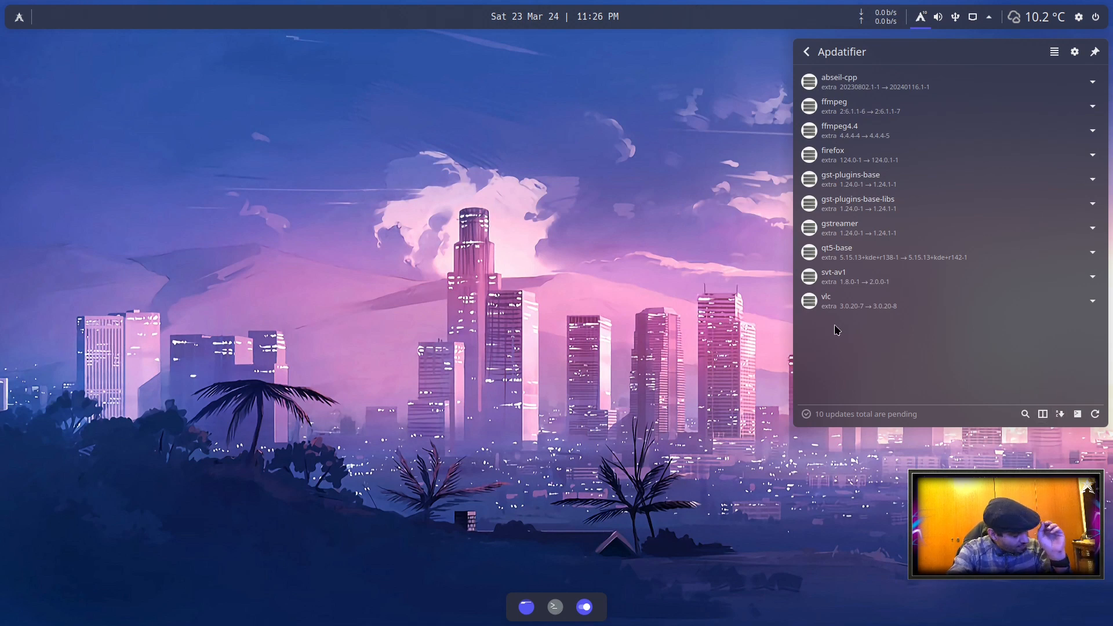
{"action": "mouse_move", "coordinate": [712, 308]}
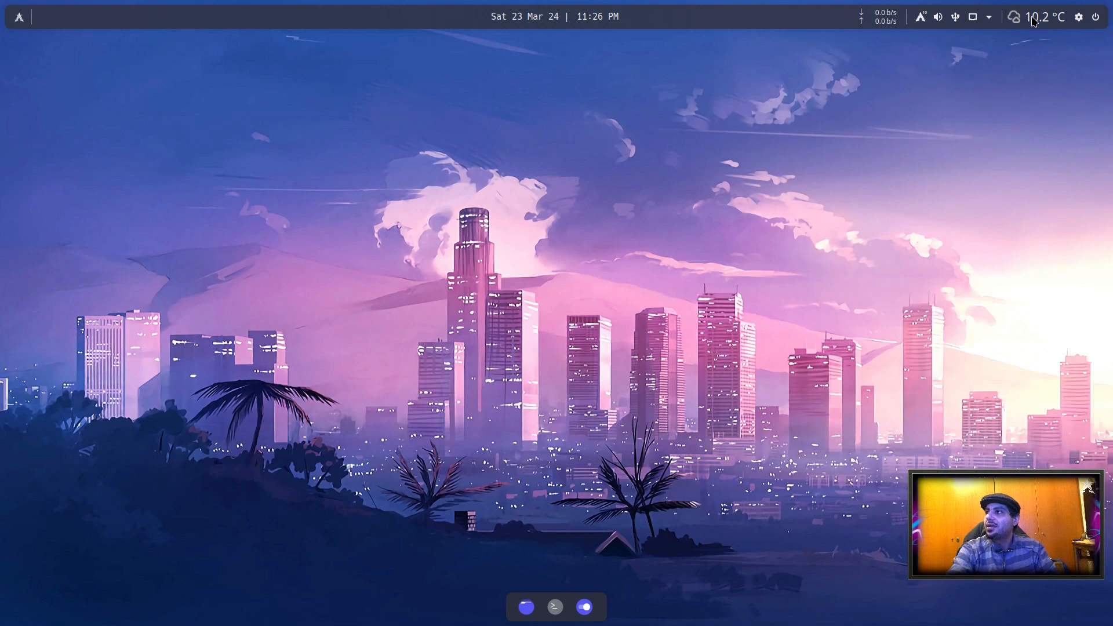
- View the detailed weather (10.2 °C) and the Shutdown or Switch power menu
{"action": "left_click", "coordinate": [1043, 17]}
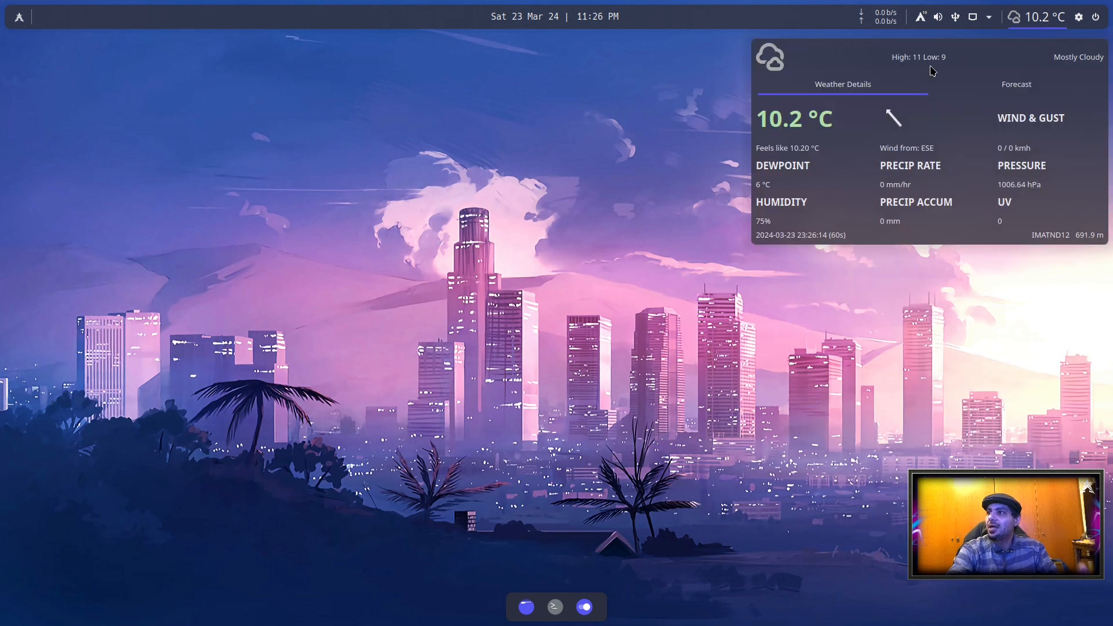
{"action": "mouse_move", "coordinate": [924, 106]}
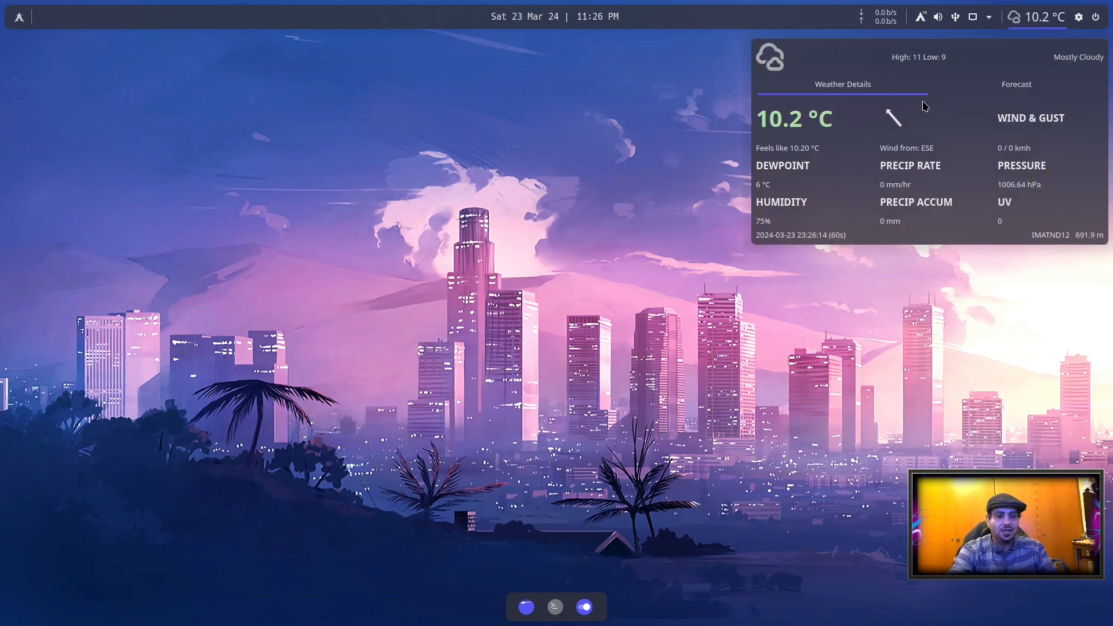
{"action": "mouse_move", "coordinate": [1095, 17]}
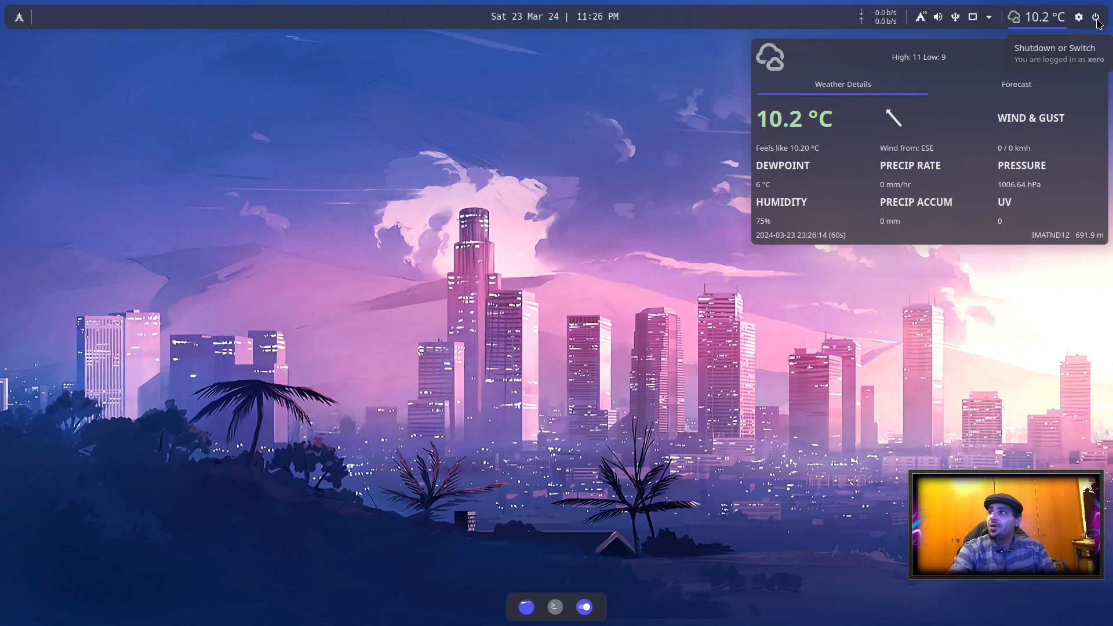
{"action": "left_click", "coordinate": [1095, 16]}
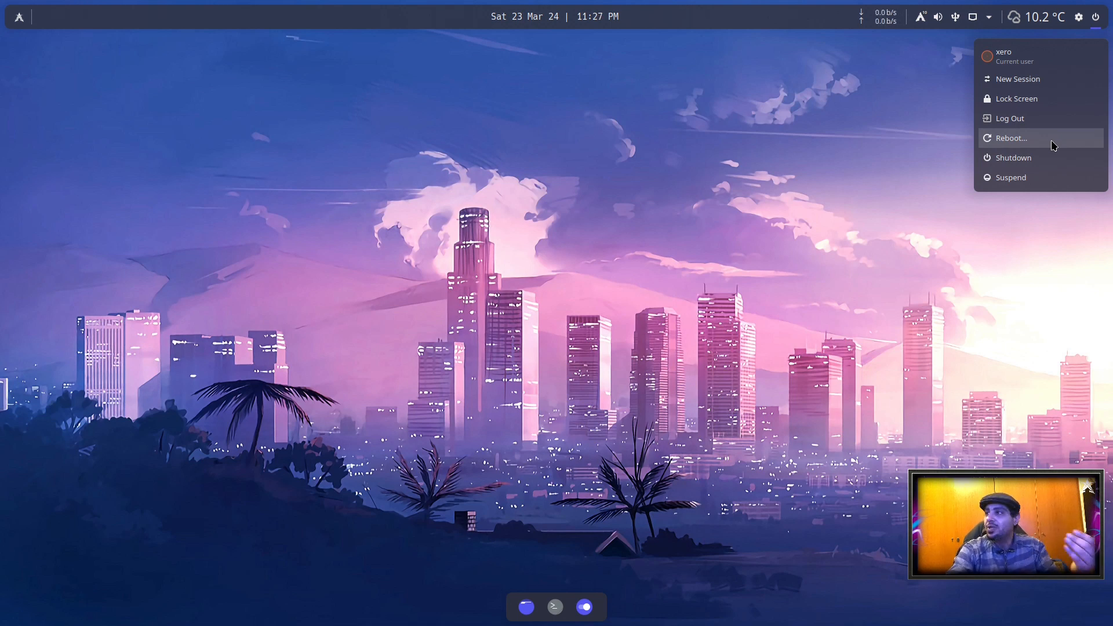
{"action": "mouse_move", "coordinate": [1054, 162]}
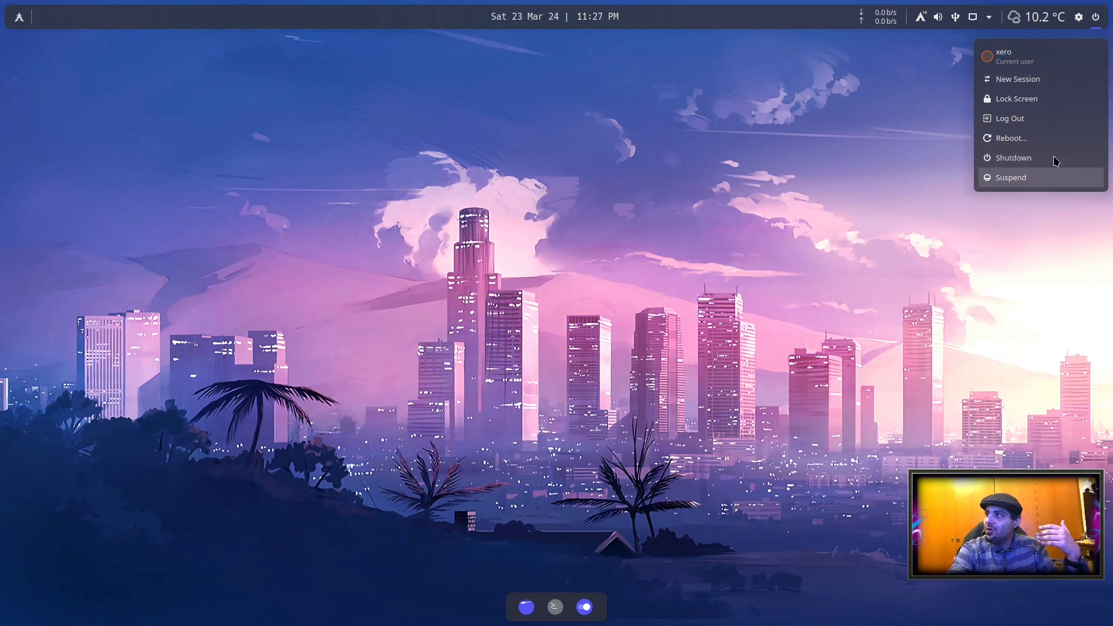
{"action": "mouse_move", "coordinate": [1042, 179]}
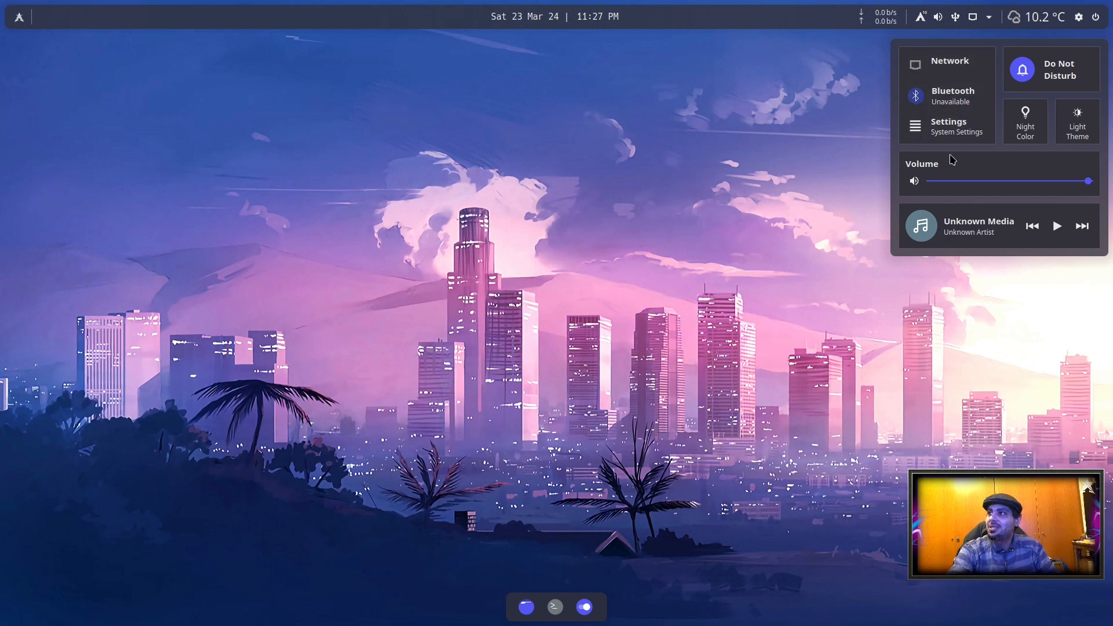
- Inspect the wired network connection and return to the main control centre page
{"action": "left_click", "coordinate": [950, 60]}
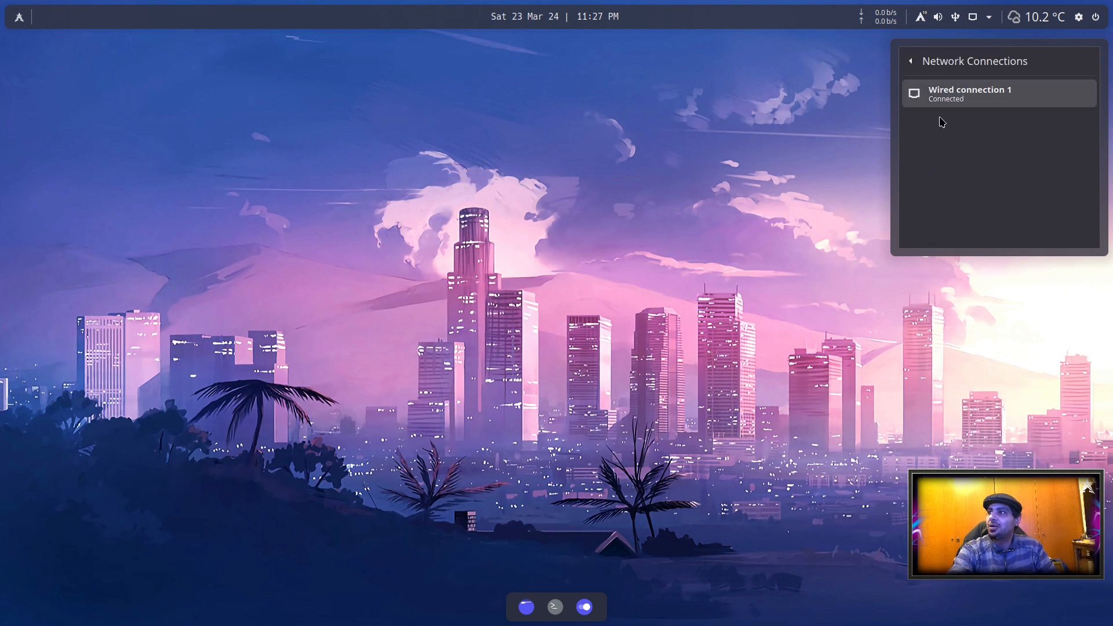
{"action": "left_click", "coordinate": [911, 60]}
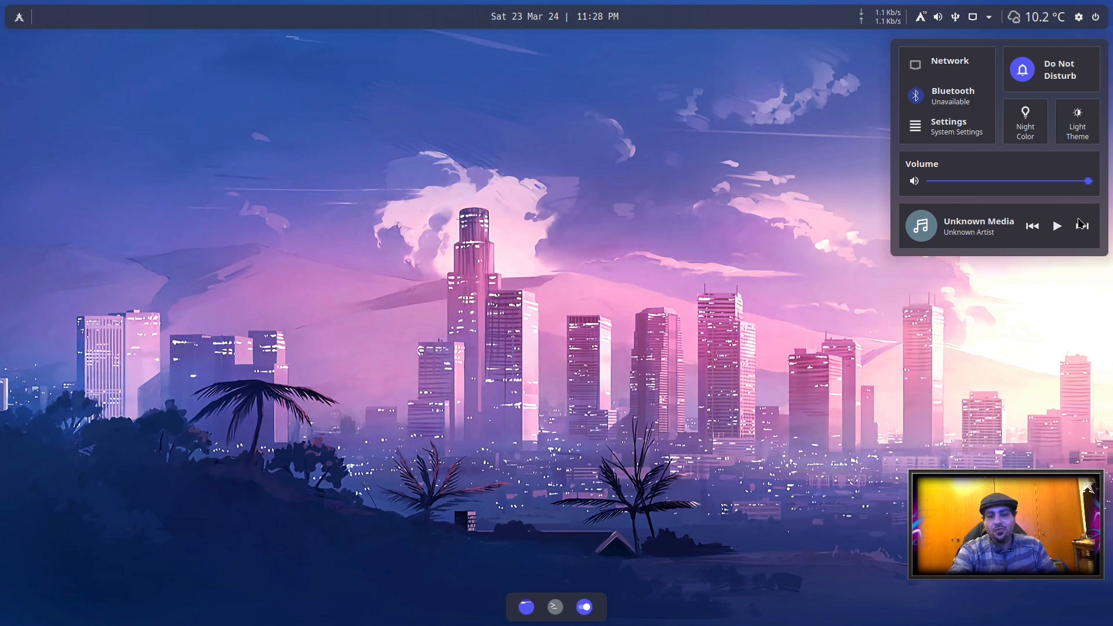
{"action": "mouse_move", "coordinate": [1040, 163]}
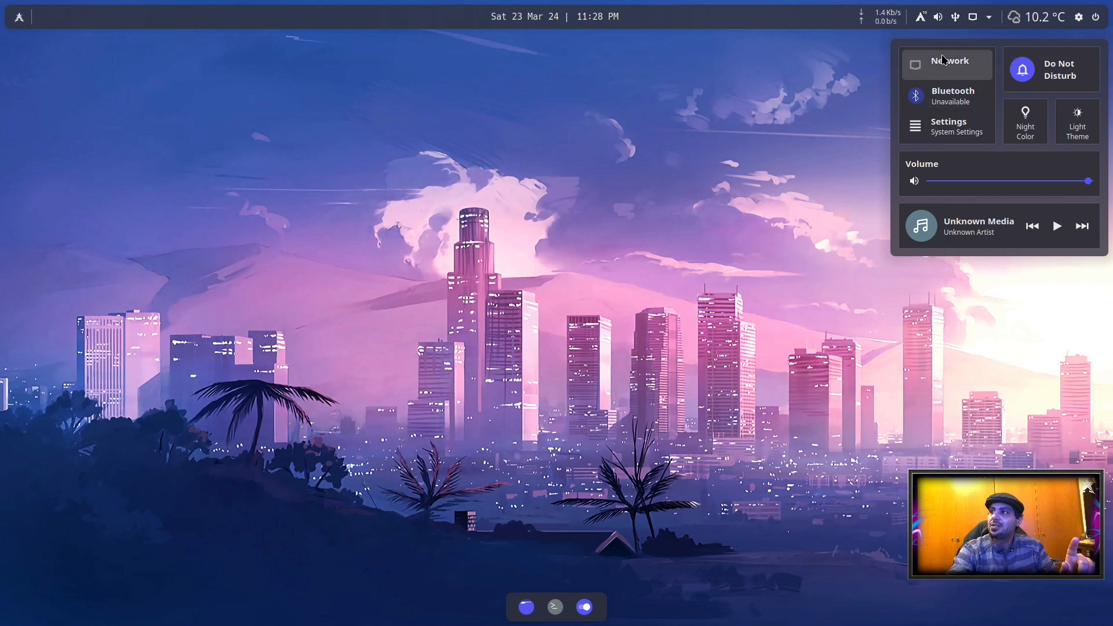
{"action": "mouse_move", "coordinate": [976, 19]}
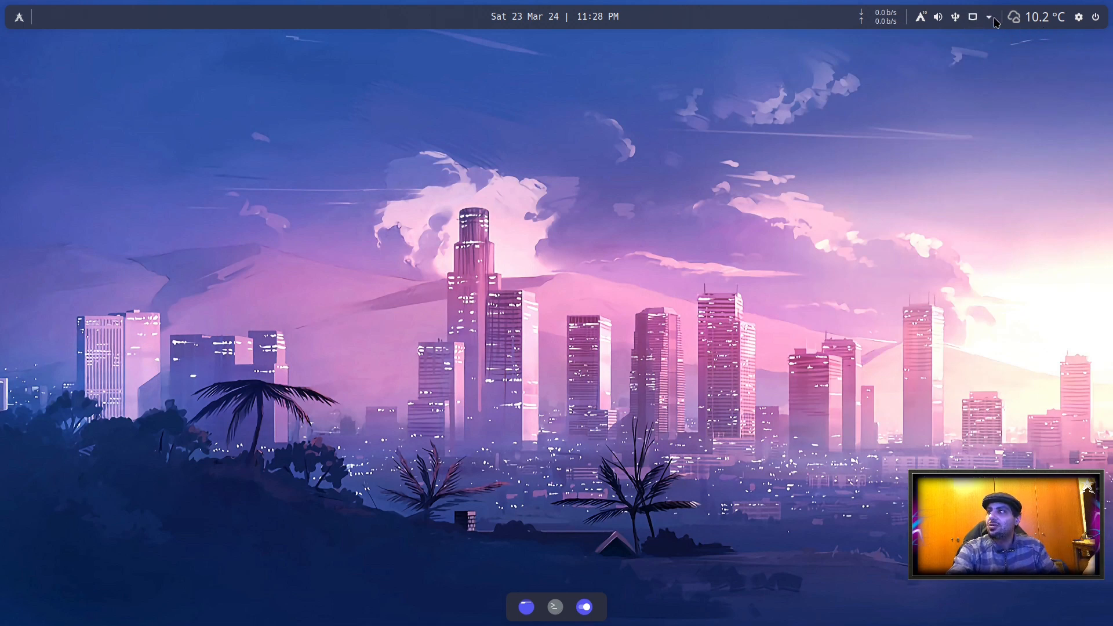
{"action": "left_click", "coordinate": [987, 16]}
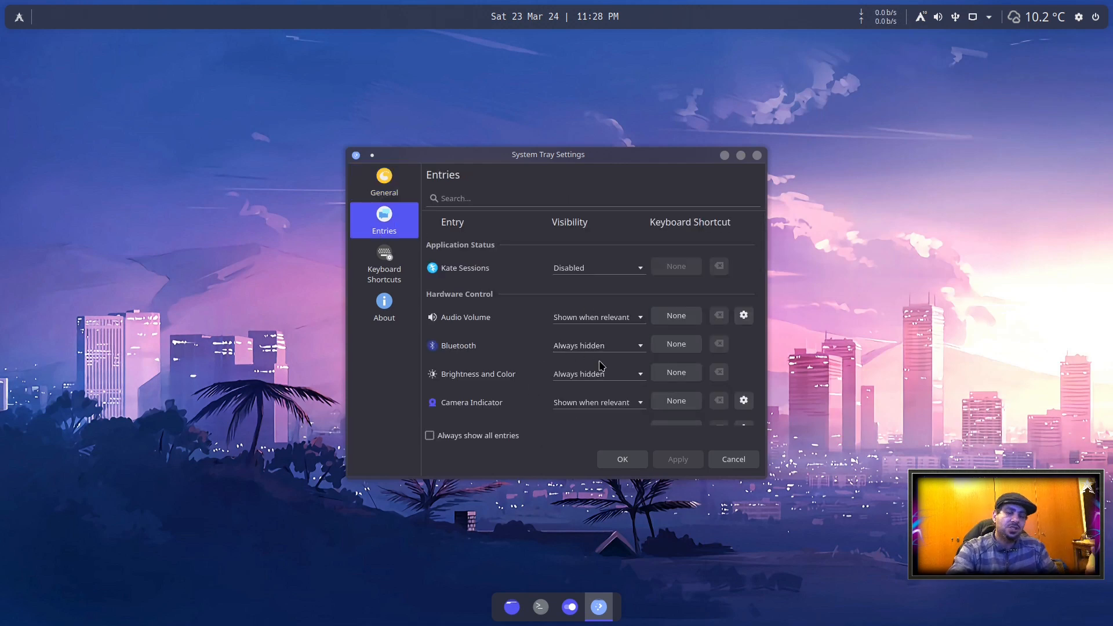
{"action": "mouse_move", "coordinate": [627, 284]}
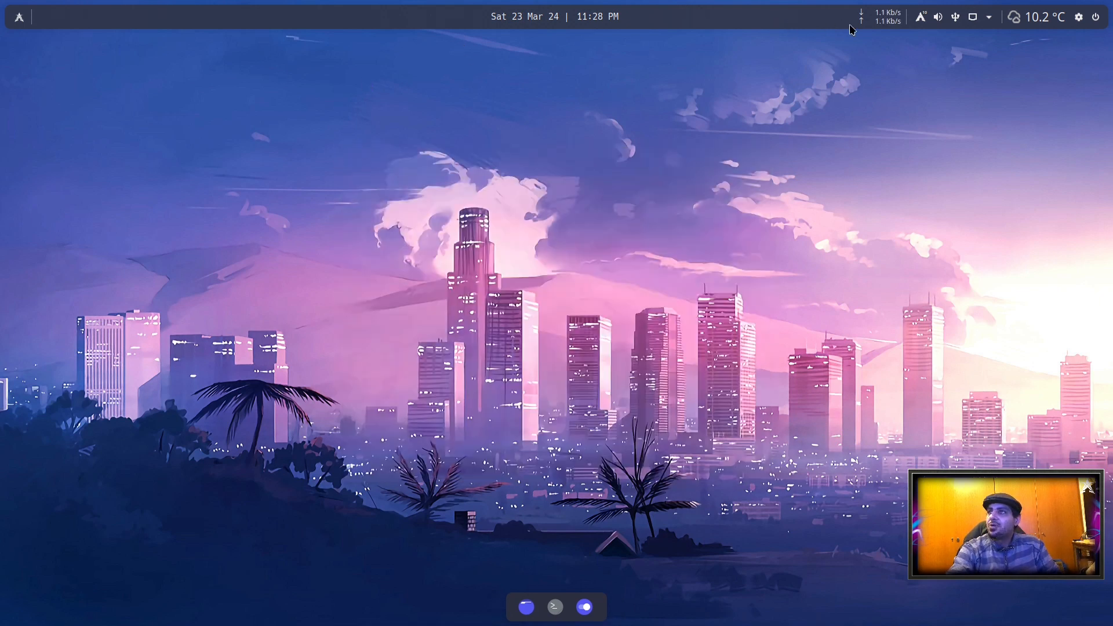
{"action": "mouse_move", "coordinate": [861, 16]}
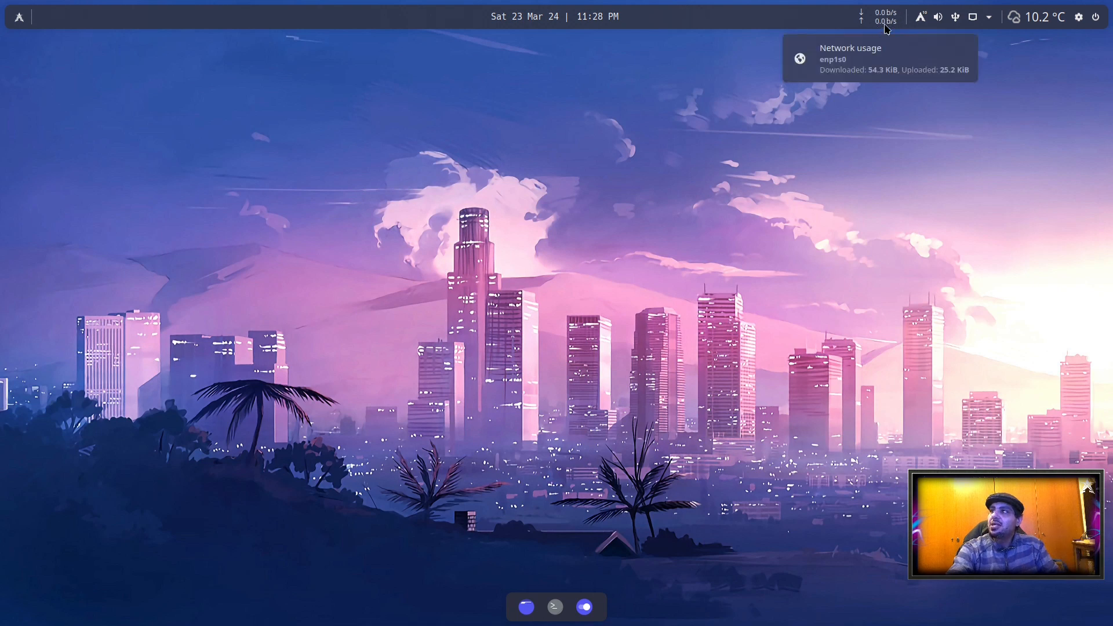
{"action": "mouse_move", "coordinate": [563, 21]}
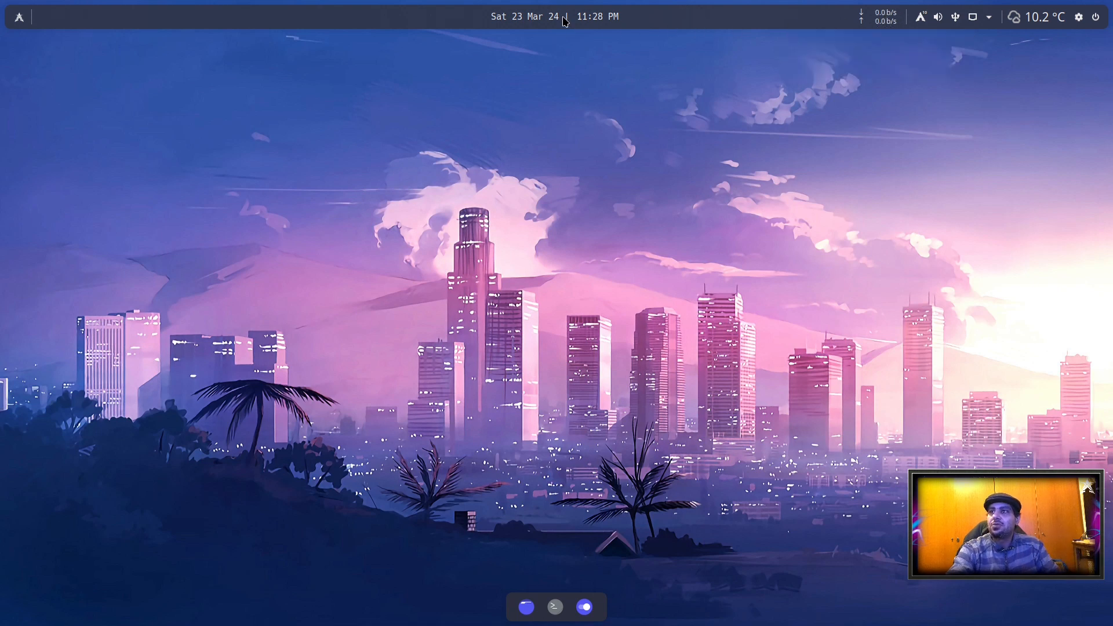
{"action": "left_click", "coordinate": [554, 16]}
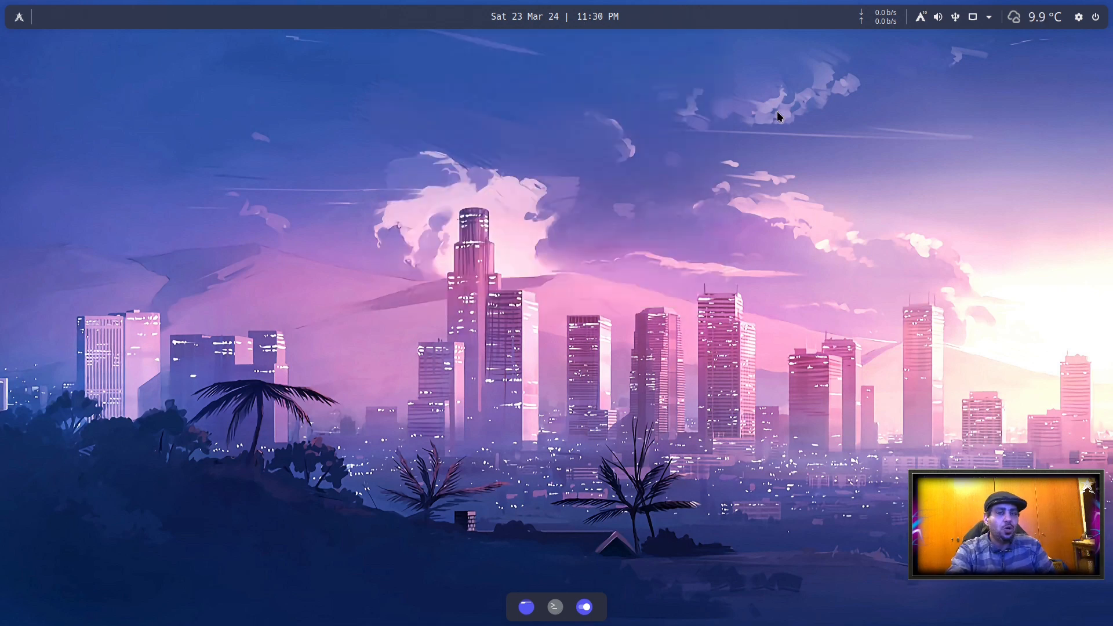
{"action": "mouse_move", "coordinate": [792, 115]}
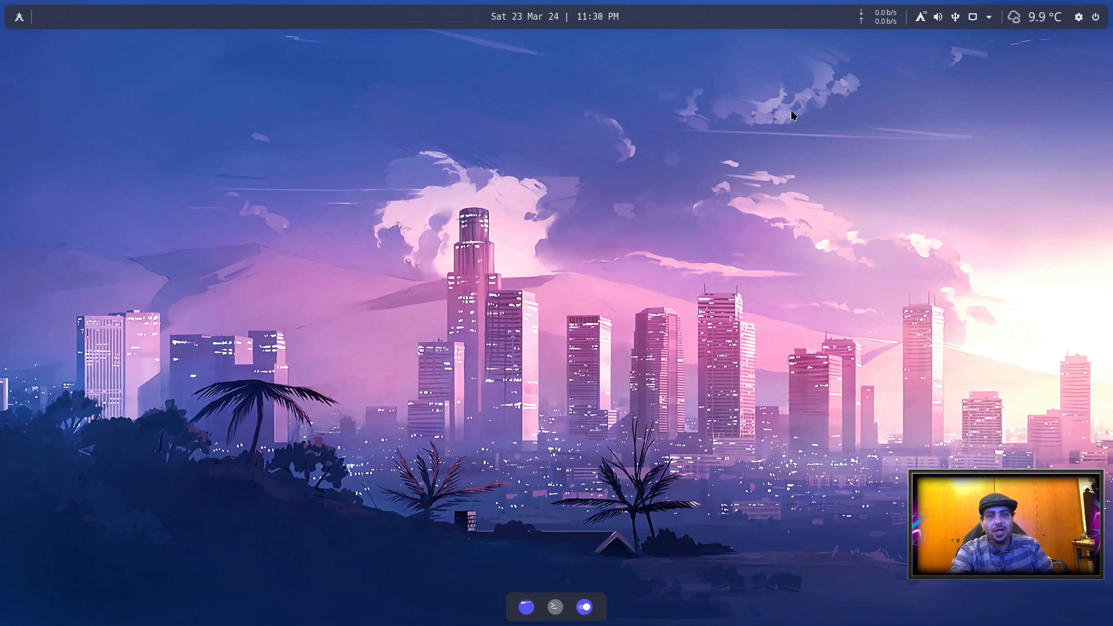